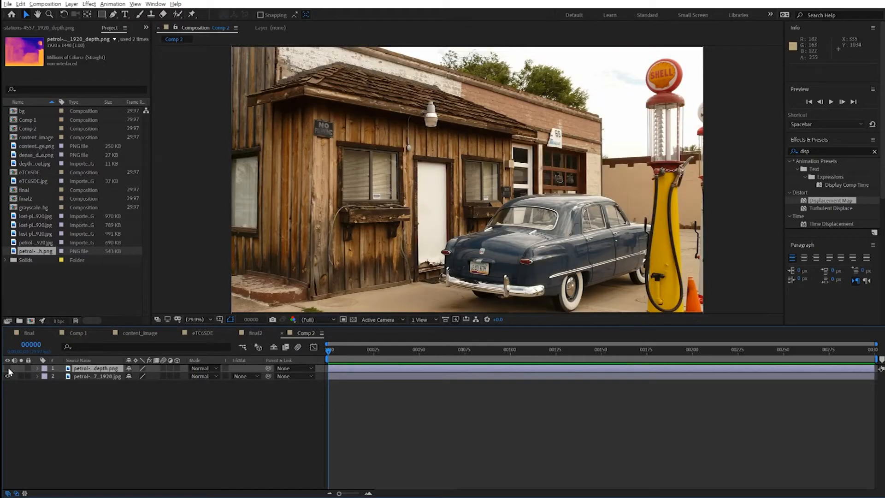
{"action": "mouse_move", "coordinate": [95, 316]}
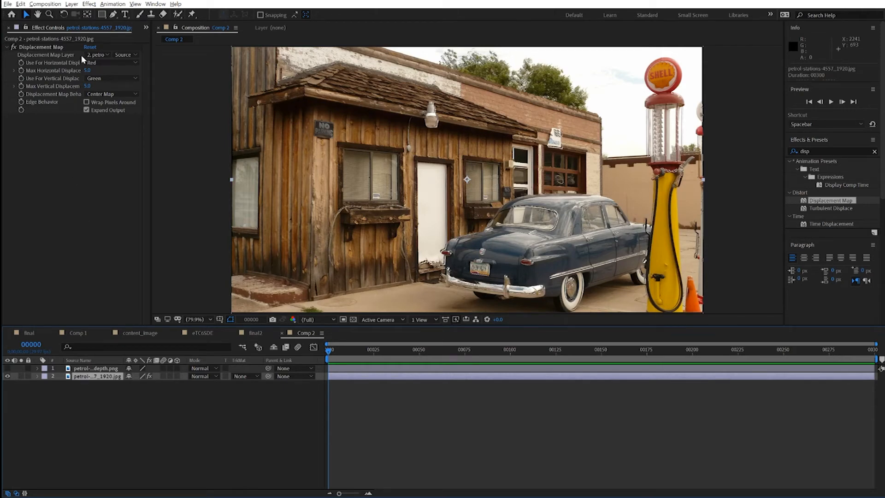
Set the Displacement Map Layer to layer 1, the depth map PNG.
{"action": "left_click", "coordinate": [96, 55]}
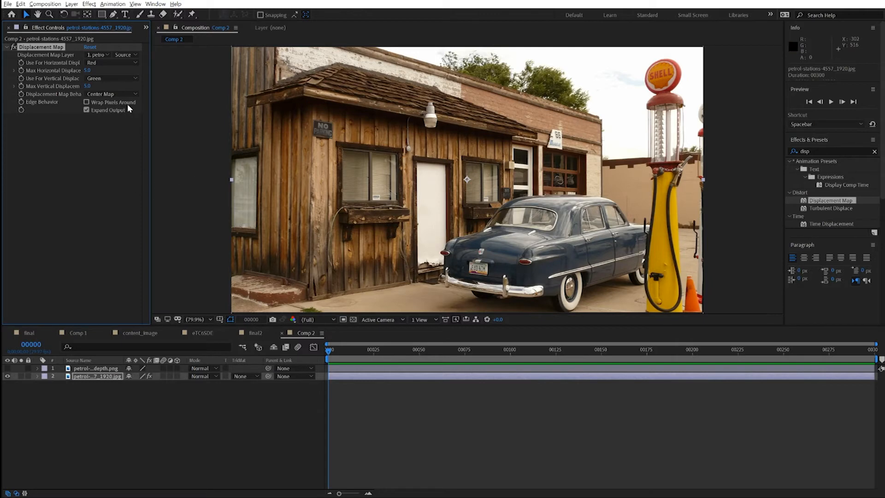
{"action": "mouse_move", "coordinate": [98, 74]}
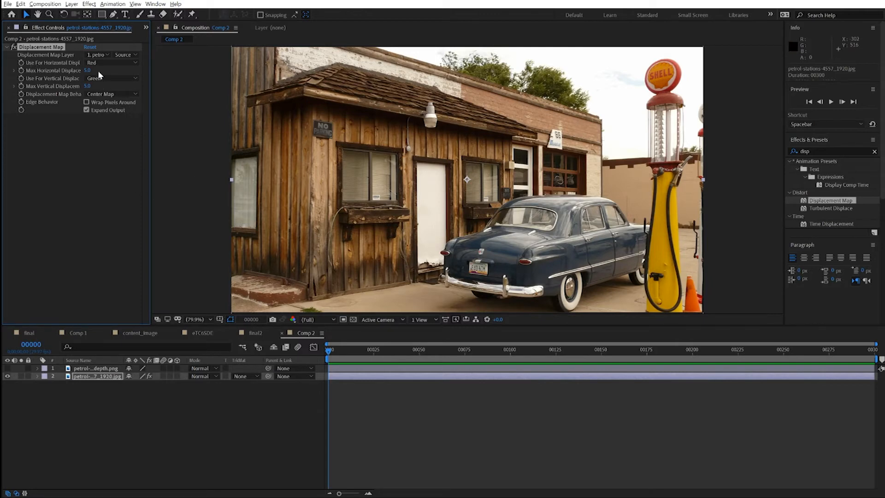
Test a large Max Horizontal Displacement, return it to 5.0 and play the preview.
{"action": "left_click", "coordinate": [87, 71]}
{"action": "type", "text": "141"}
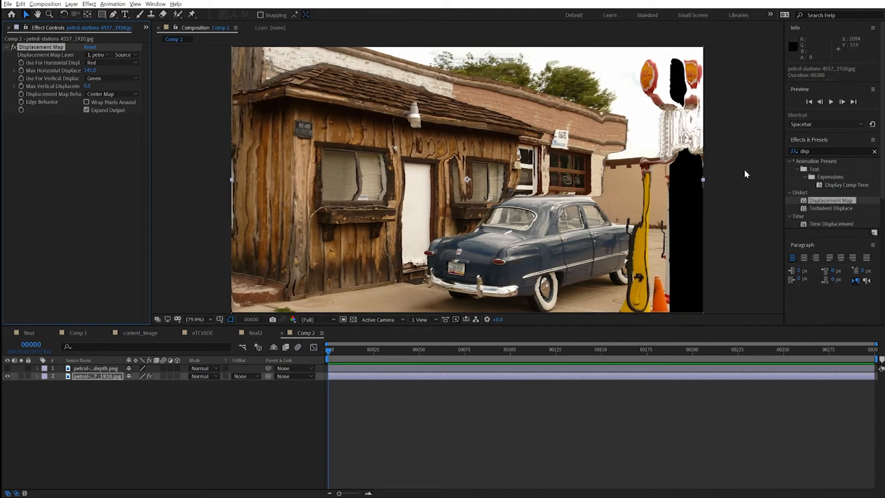
{"action": "left_click_drag", "start_coordinate": [92, 70], "coordinate": [85, 70]}
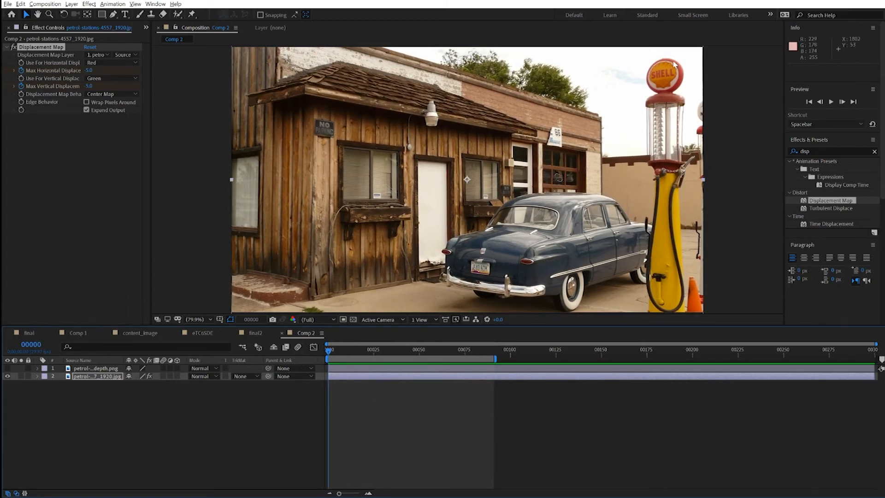
{"action": "left_click", "coordinate": [830, 102]}
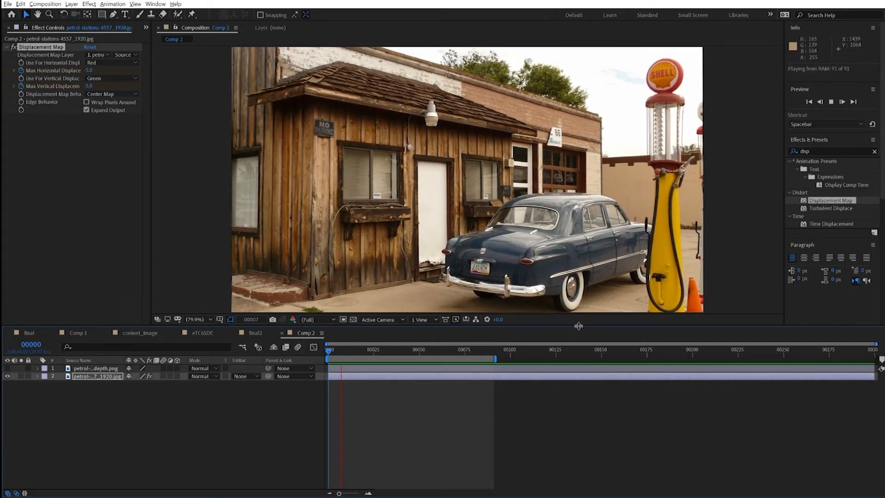